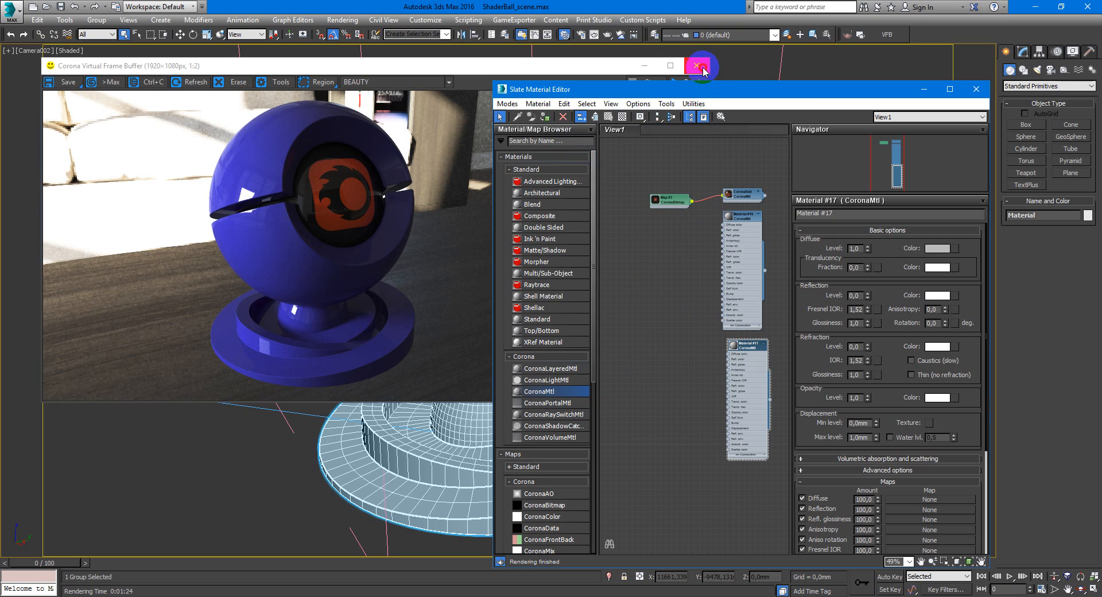
- Close the earlier full-size render window before editing the CoronaMtl reflection
left_click(700, 65)
type("0,5")
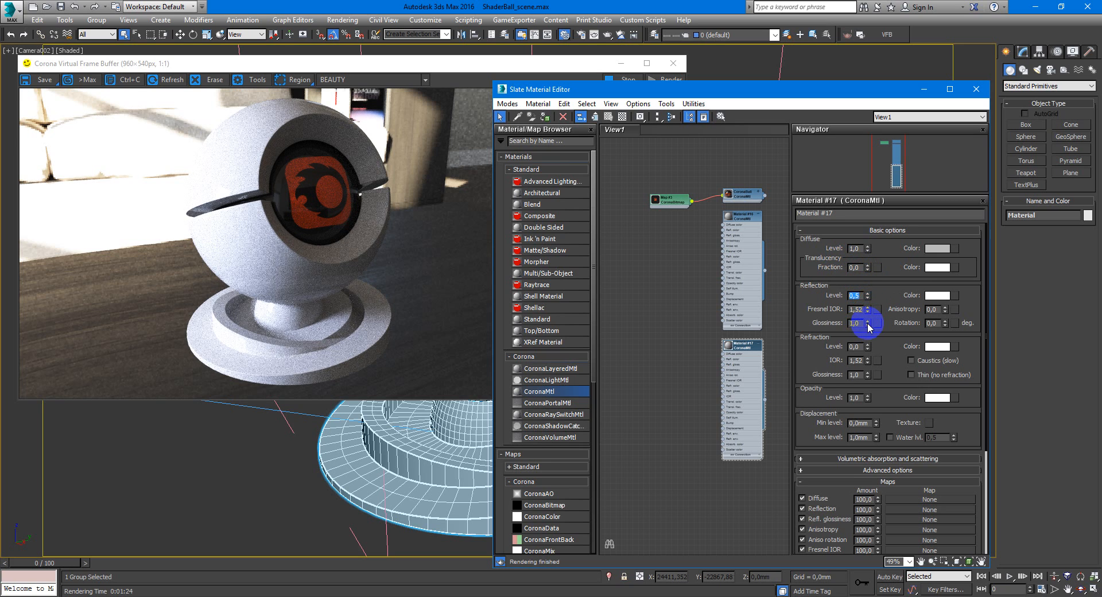
- Raise the CoronaMtl Reflection Glossiness to 0.9 for sharper reflections
left_click_drag(871, 323, 871, 320)
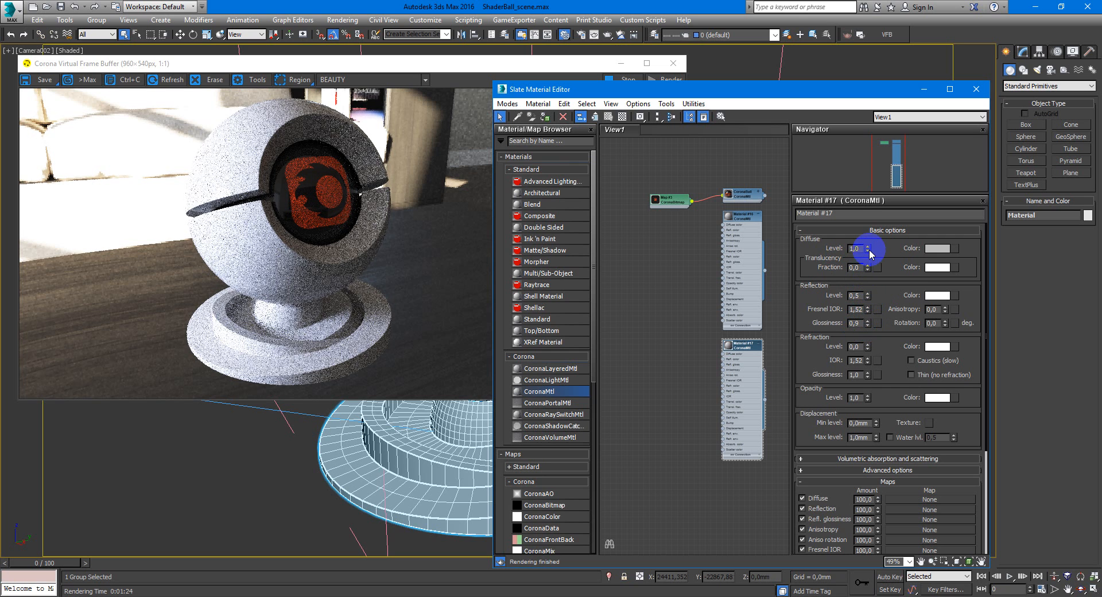
mouse_move(776, 134)
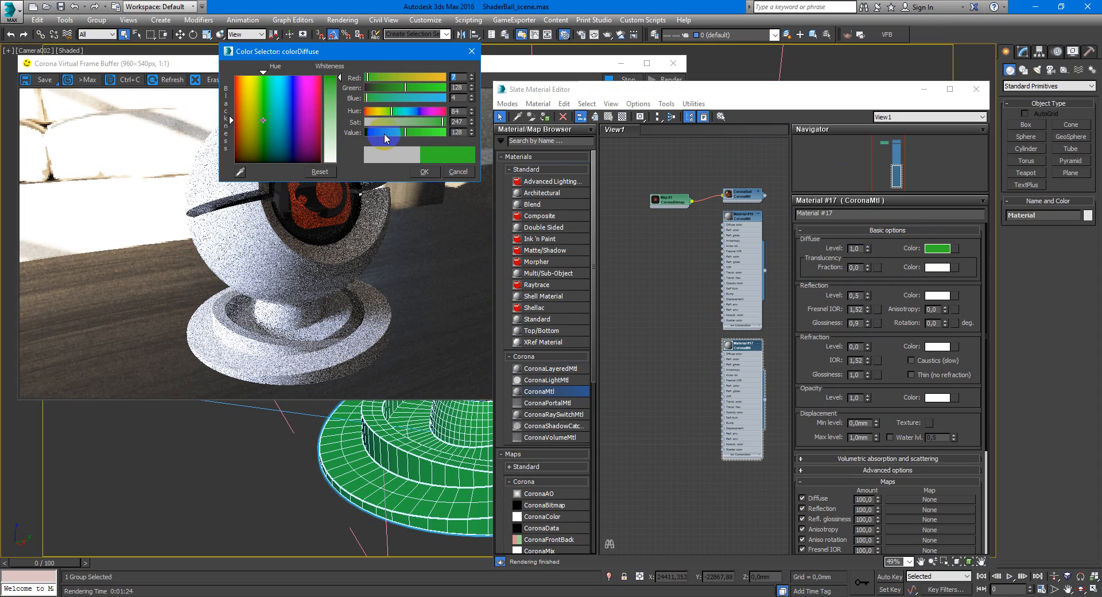
- Adjust the Value slider to settle on a dark green diffuse colour
left_click_drag(385, 132, 386, 139)
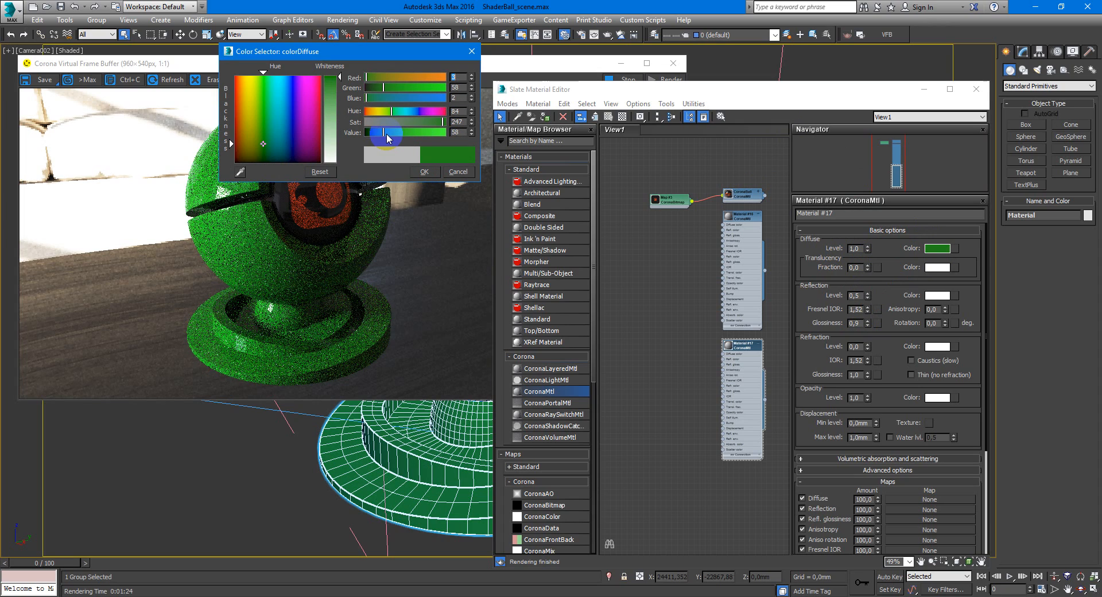
left_click_drag(385, 133, 385, 134)
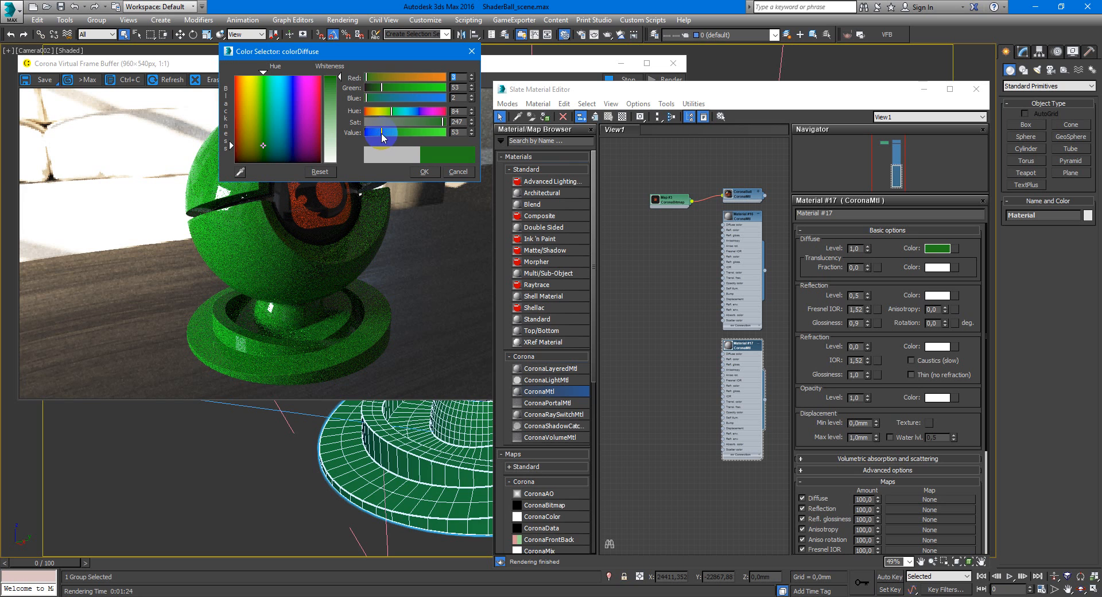
left_click_drag(381, 133, 382, 134)
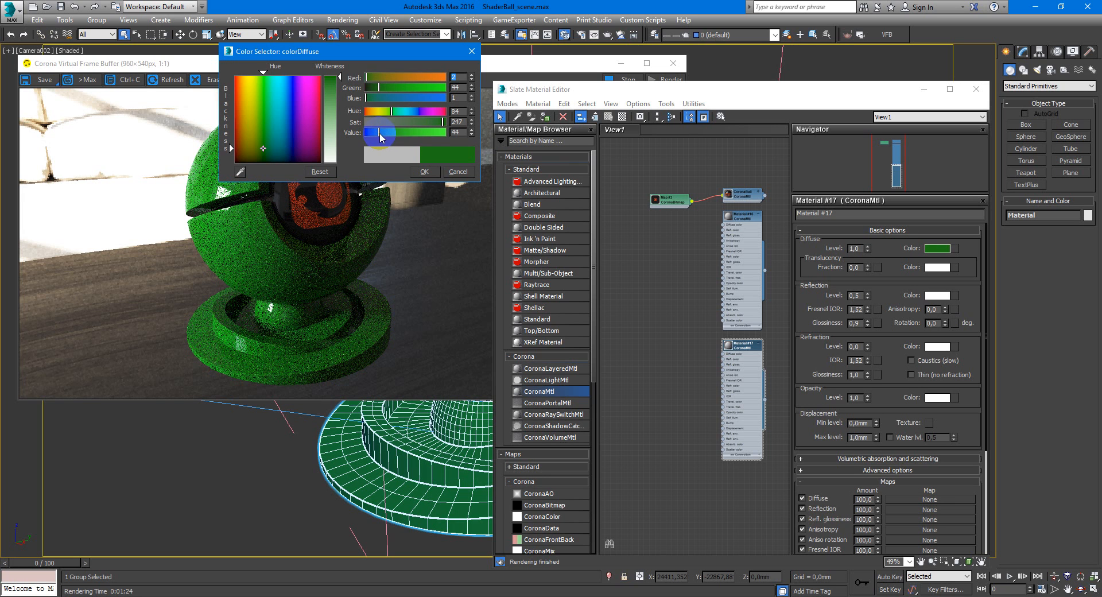
left_click_drag(380, 133, 385, 136)
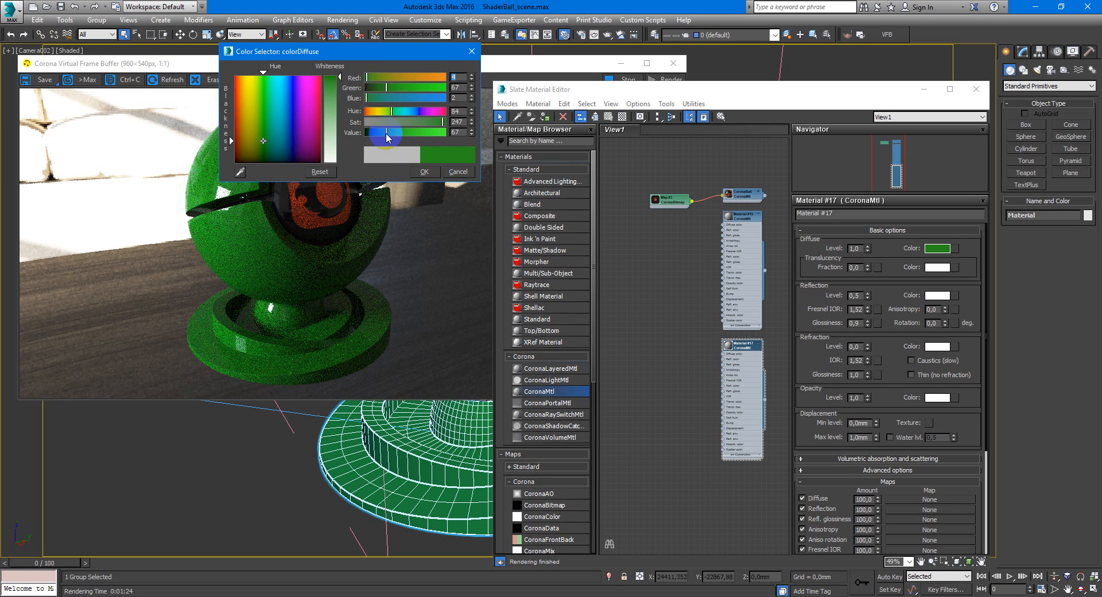